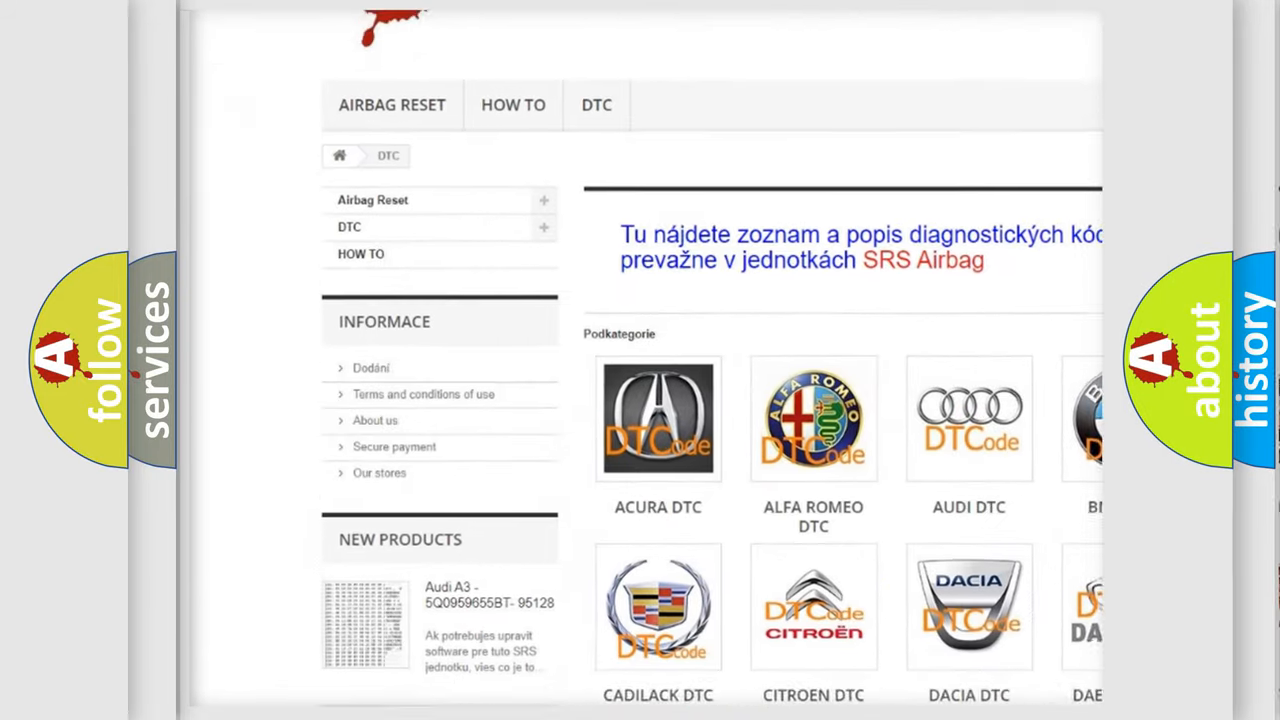
pyautogui.scroll(-3)
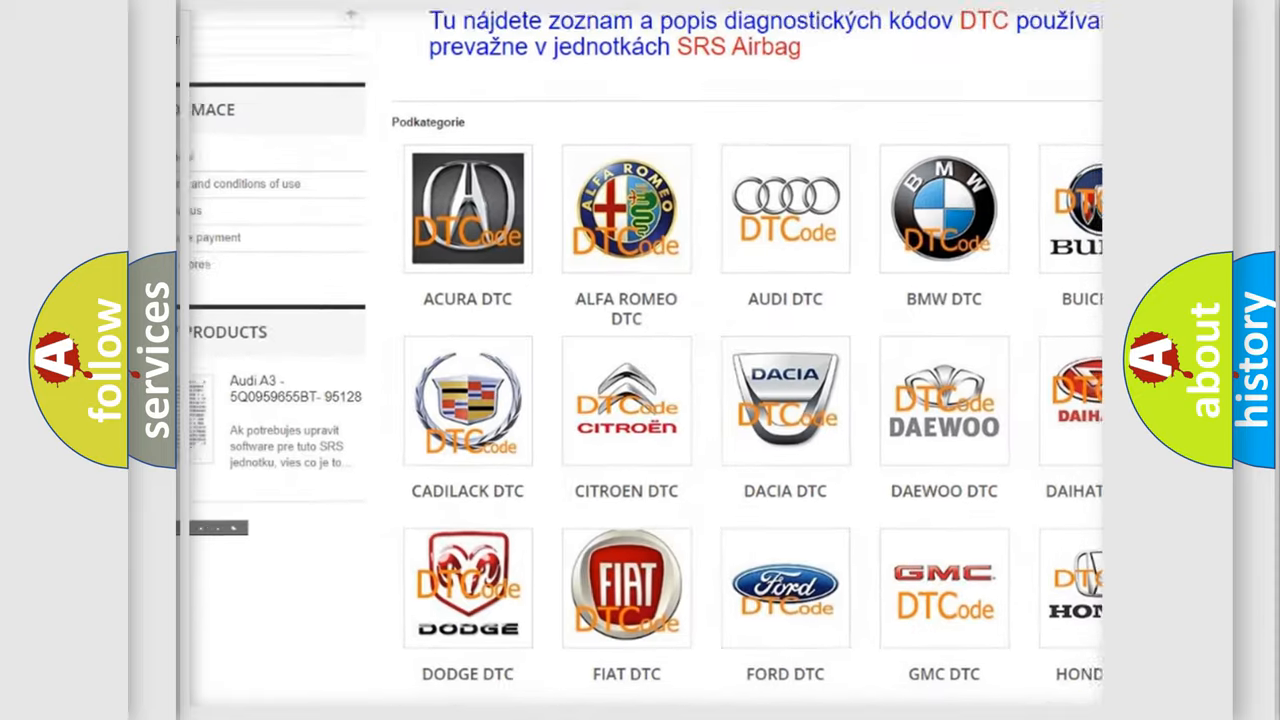
pyautogui.scroll(-3)
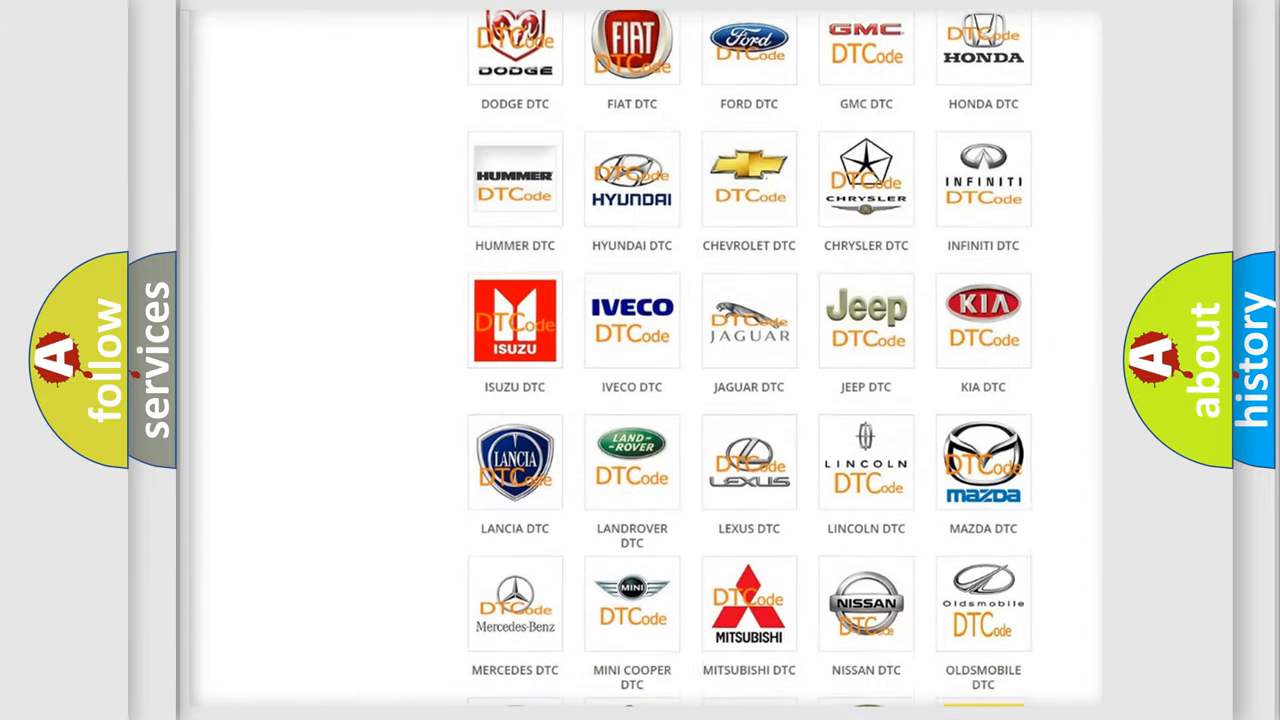
pyautogui.scroll(-3)
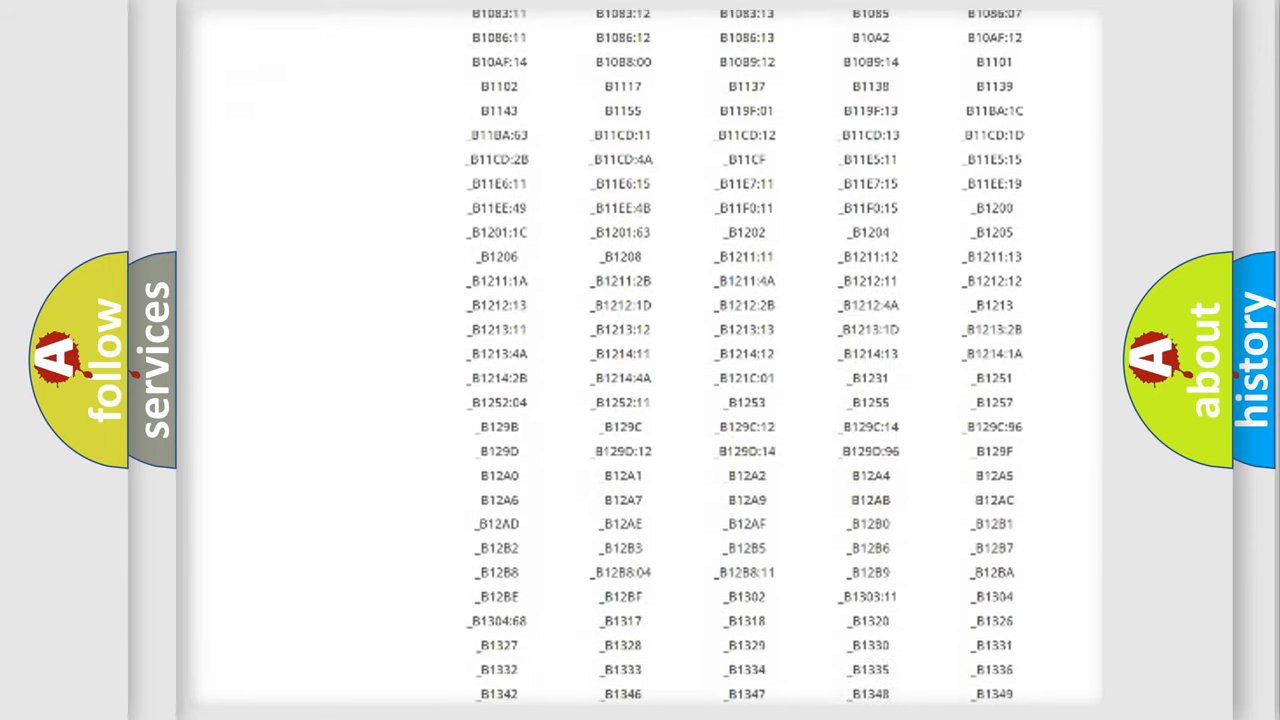
pyautogui.scroll(-3)
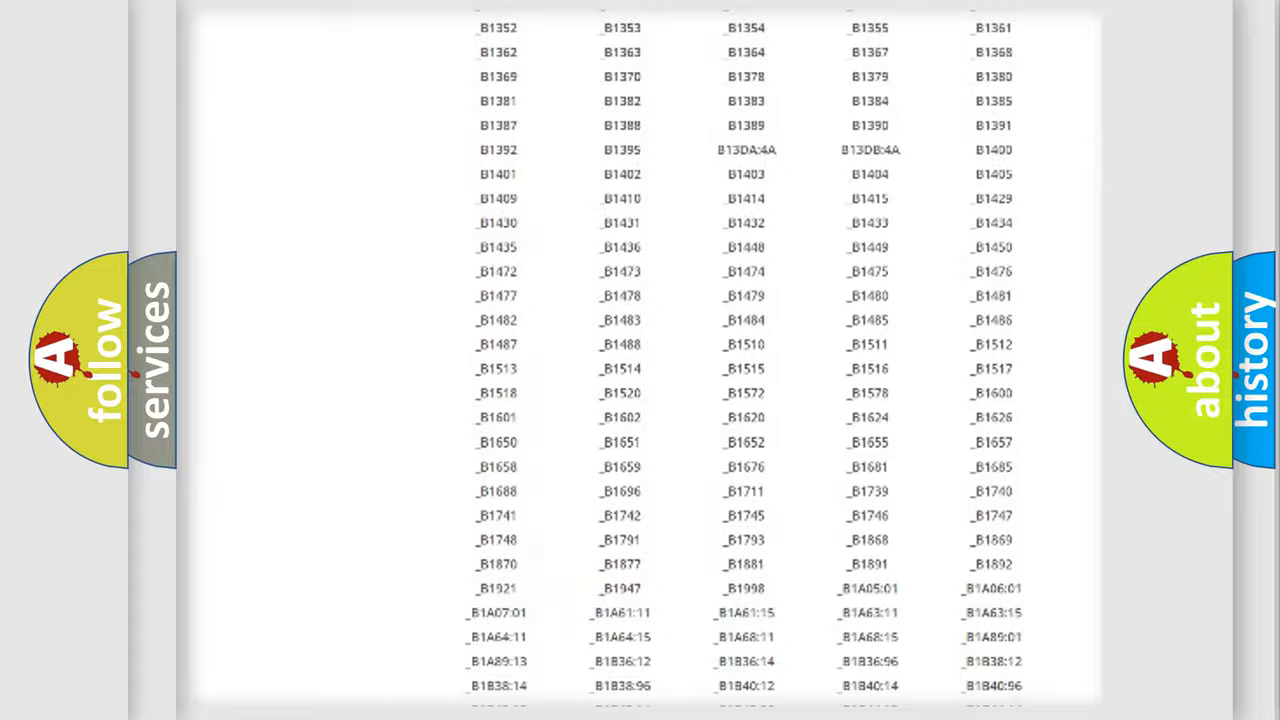